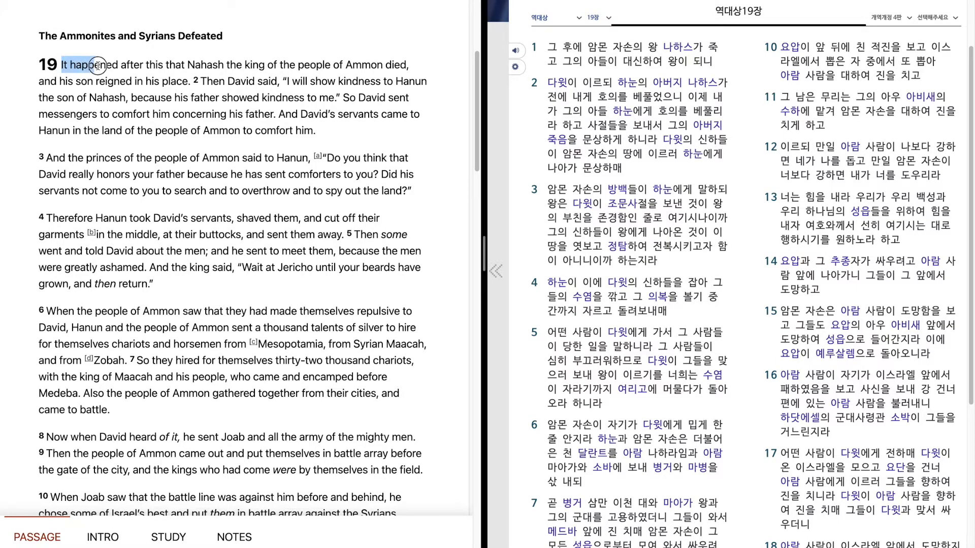
- Highlight the opening words of verse 1 and extend the selection along it
left_click_drag(96, 65, 220, 65)
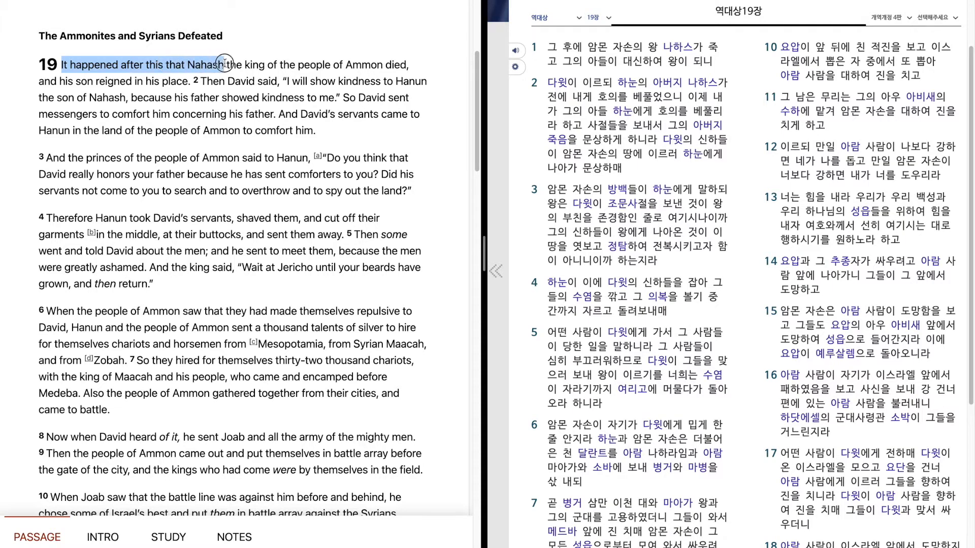
left_click_drag(223, 64, 372, 64)
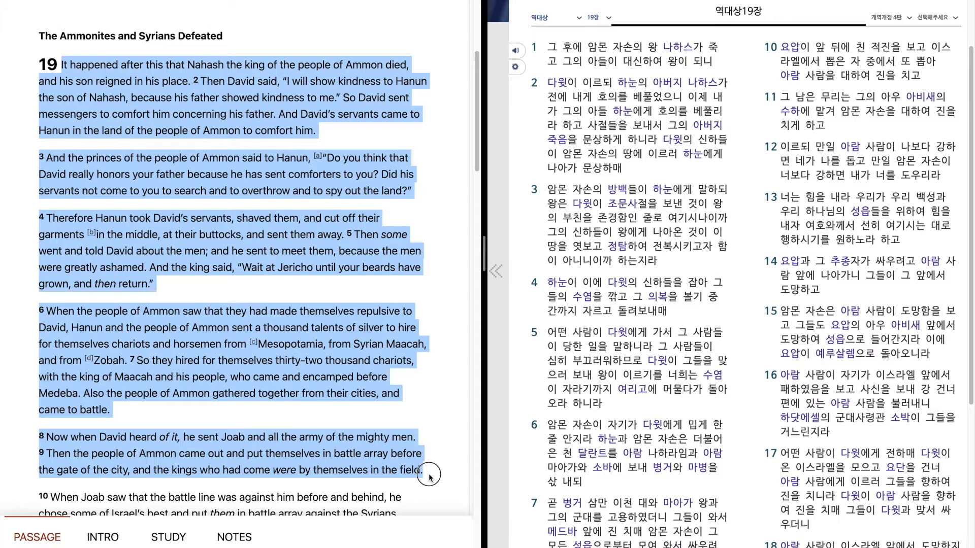
- Bring verses 10-15 into view and highlight from verse 10 through Joab's return in verse 15
scroll("down", 3)
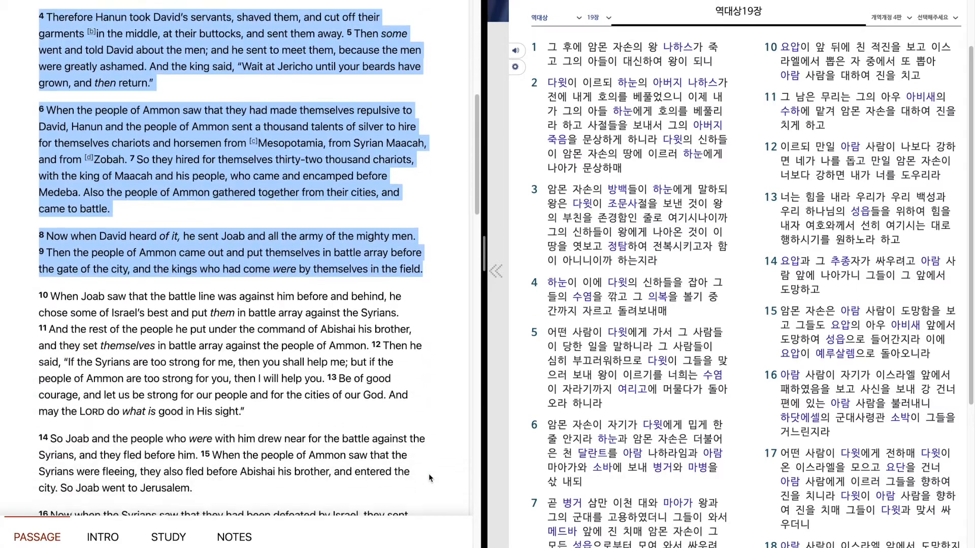
scroll("down", 3)
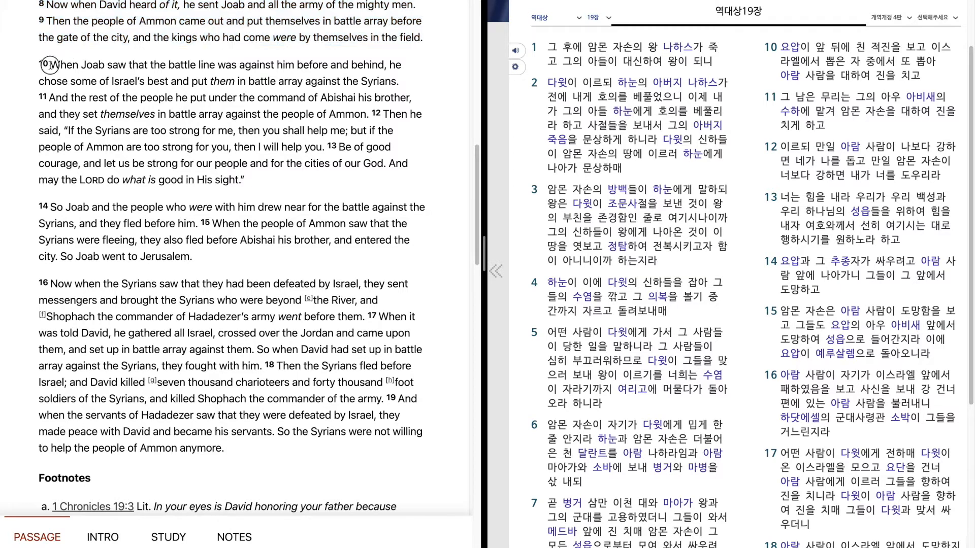
left_click_drag(49, 65, 174, 81)
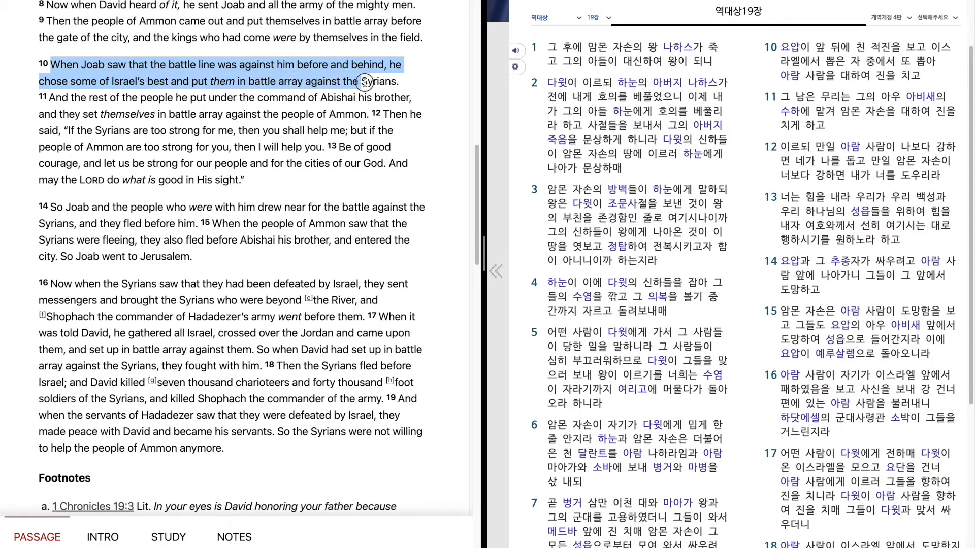
double_click(373, 81)
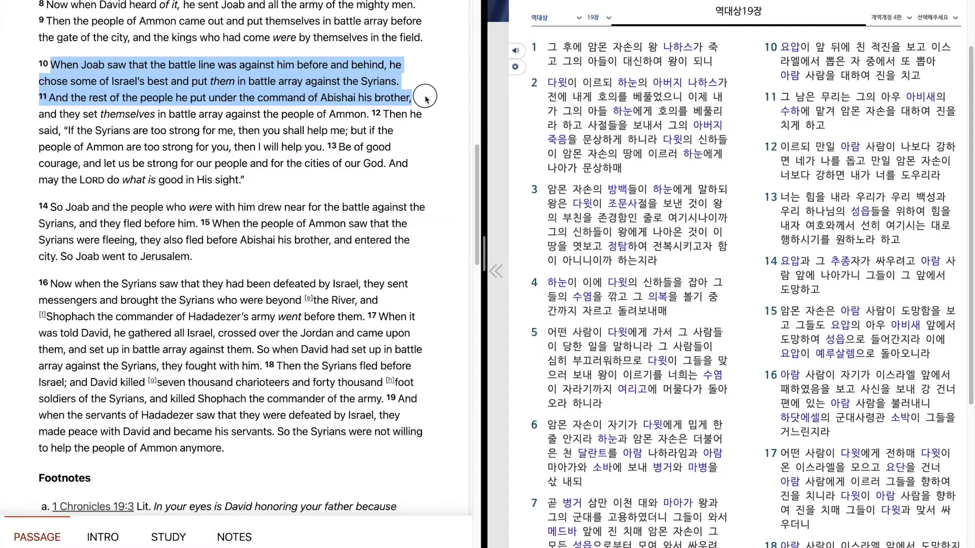
left_click_drag(426, 97, 428, 114)
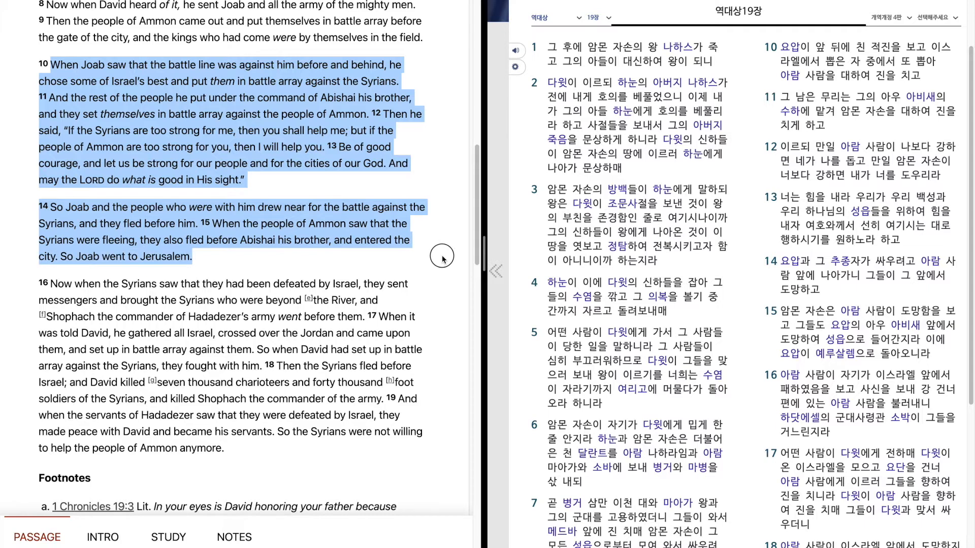
- Extend the highlight through the closing verses 16 to 19
left_click_drag(444, 258, 444, 290)
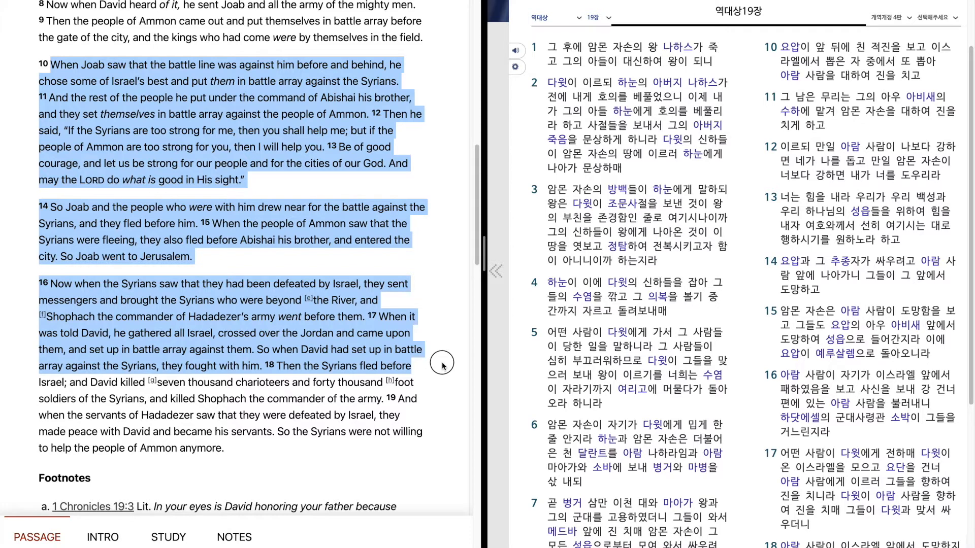
mouse_move(442, 378)
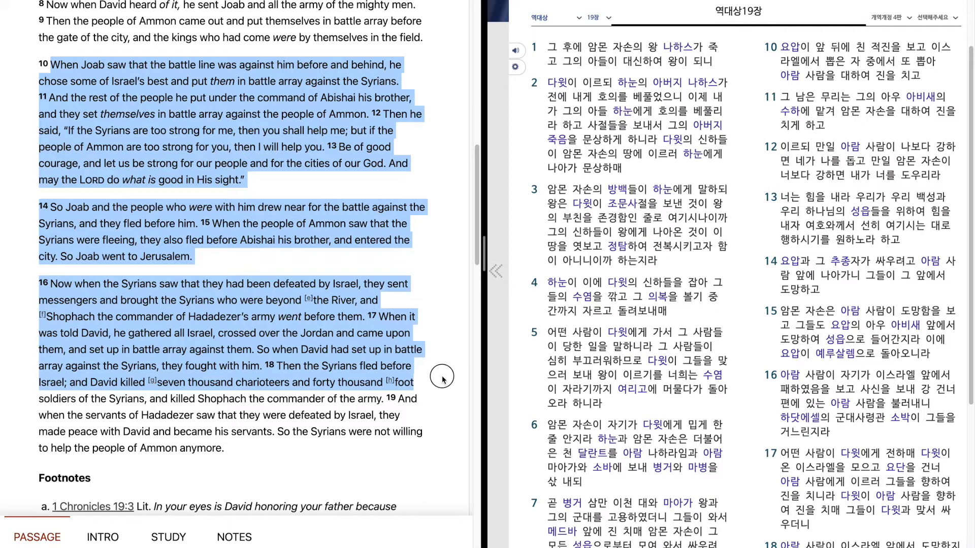
mouse_move(442, 392)
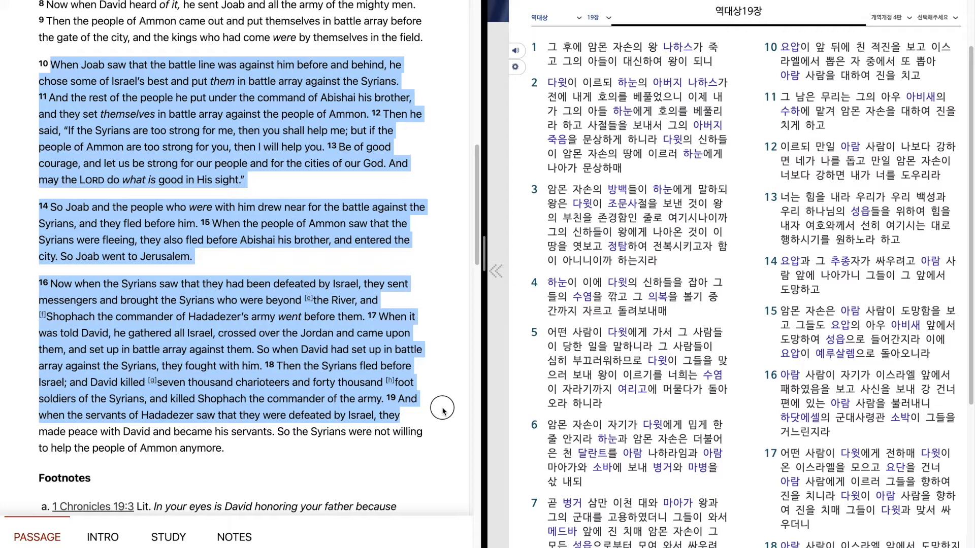
mouse_move(441, 424)
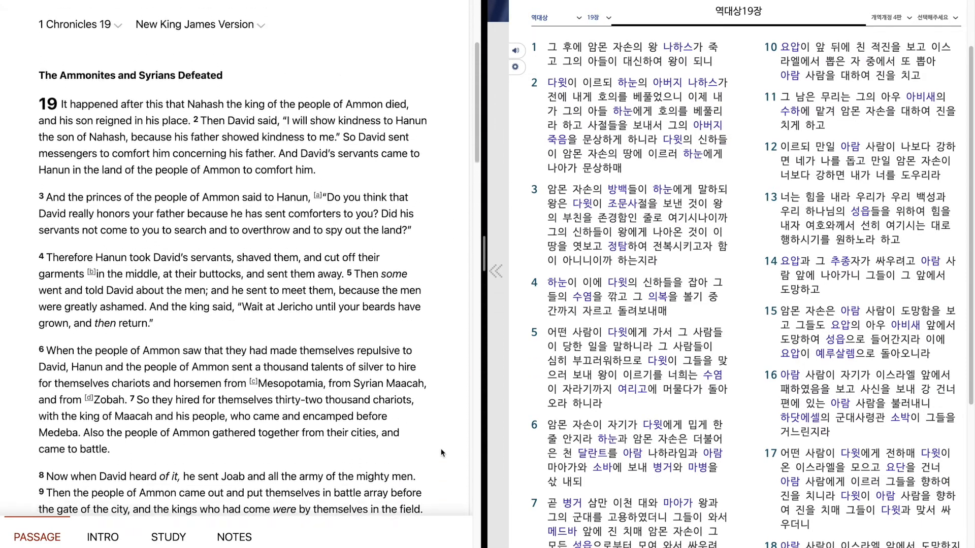
- On the 역대상 19장 page, mark verse 6 as the verse being read
scroll("down", 3)
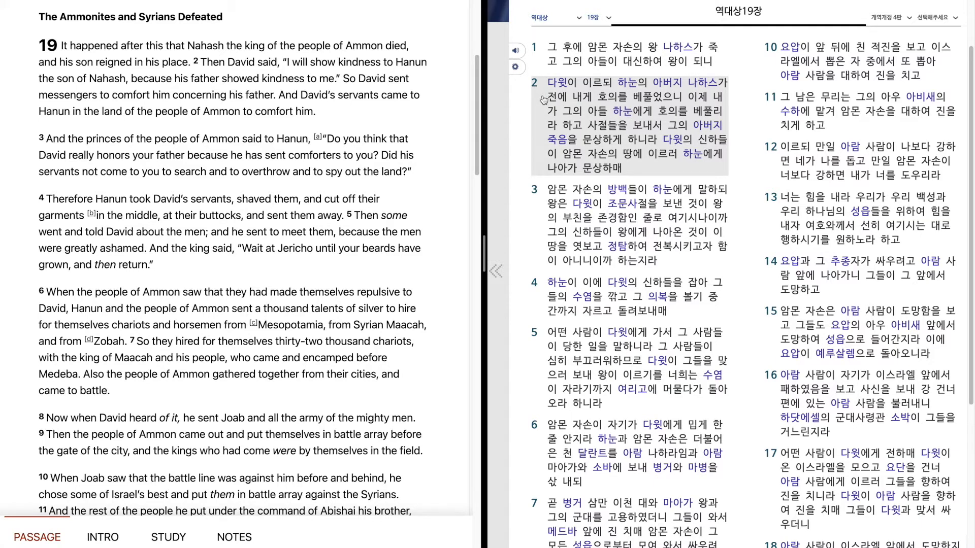
mouse_move(542, 122)
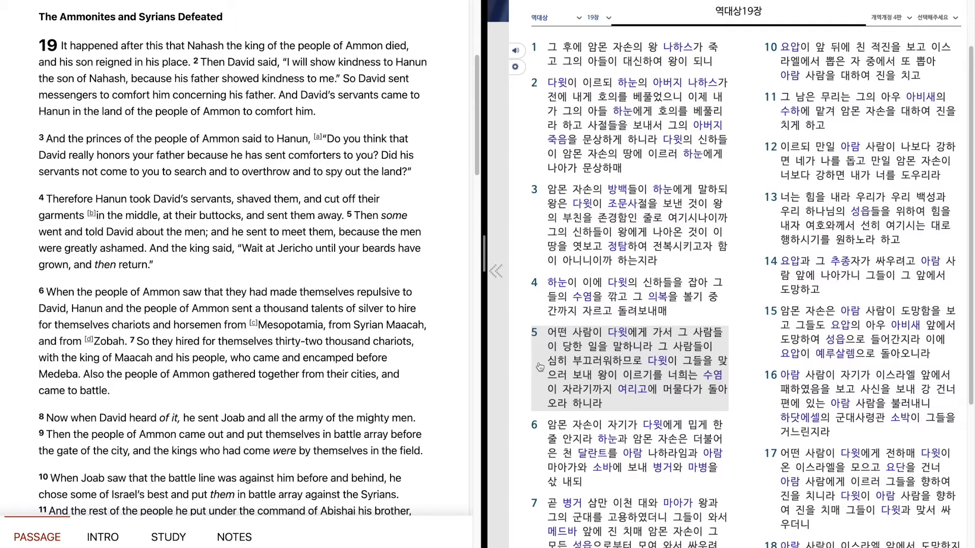
mouse_move(539, 369)
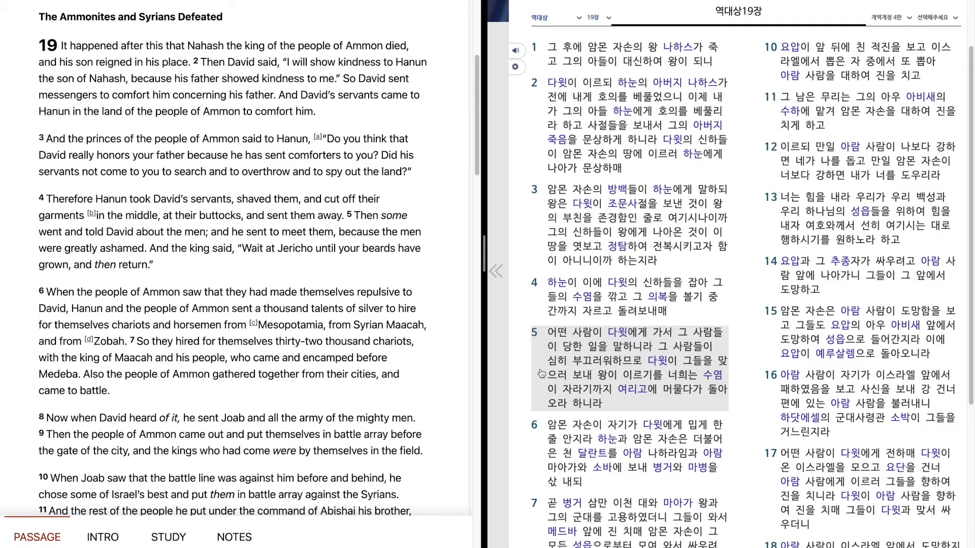
left_click(546, 444)
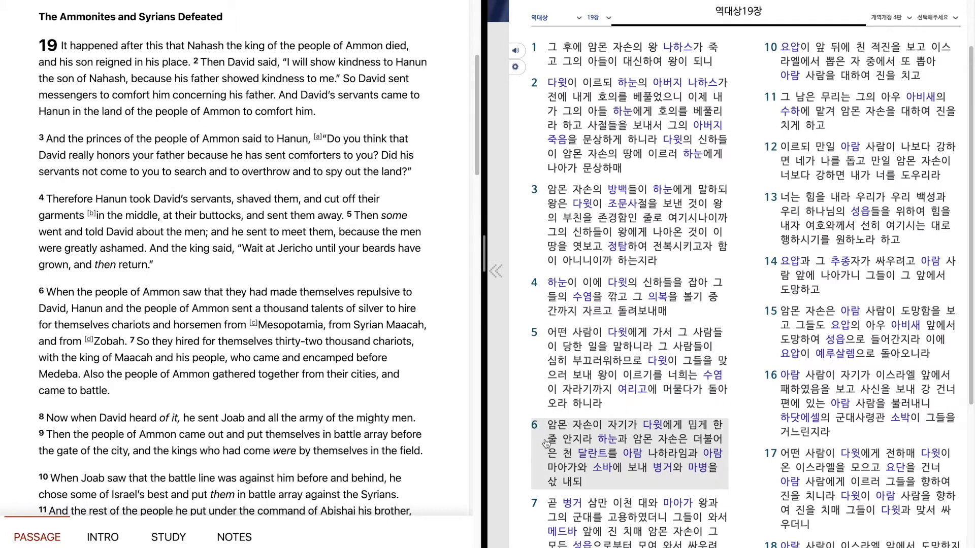
- Advance the 역대상 19장 marker to verse 7 and the following verse
scroll("down", 3)
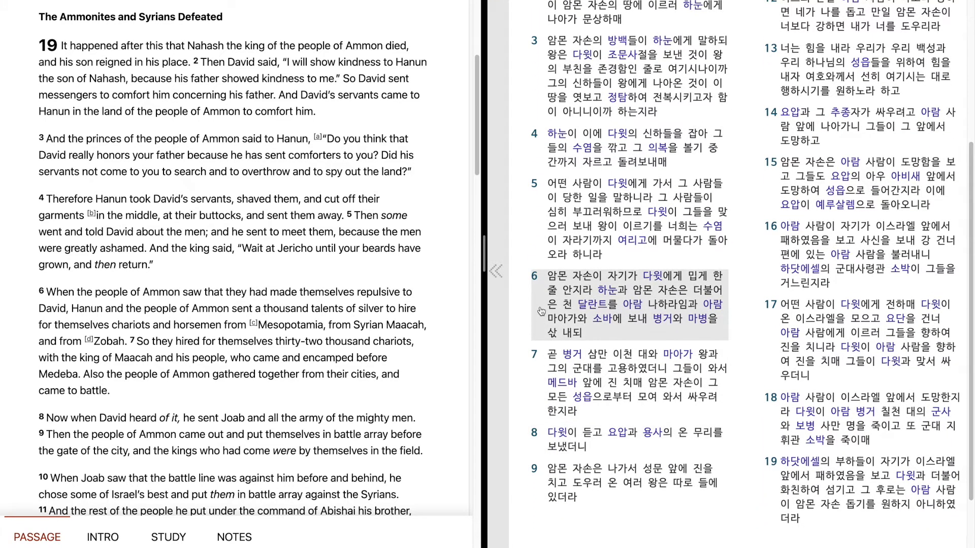
mouse_move(538, 311)
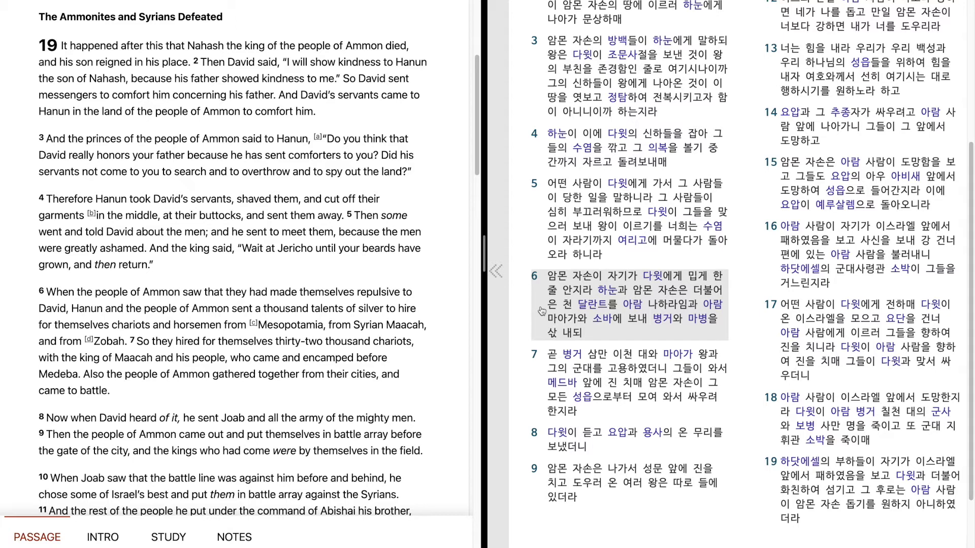
left_click(551, 356)
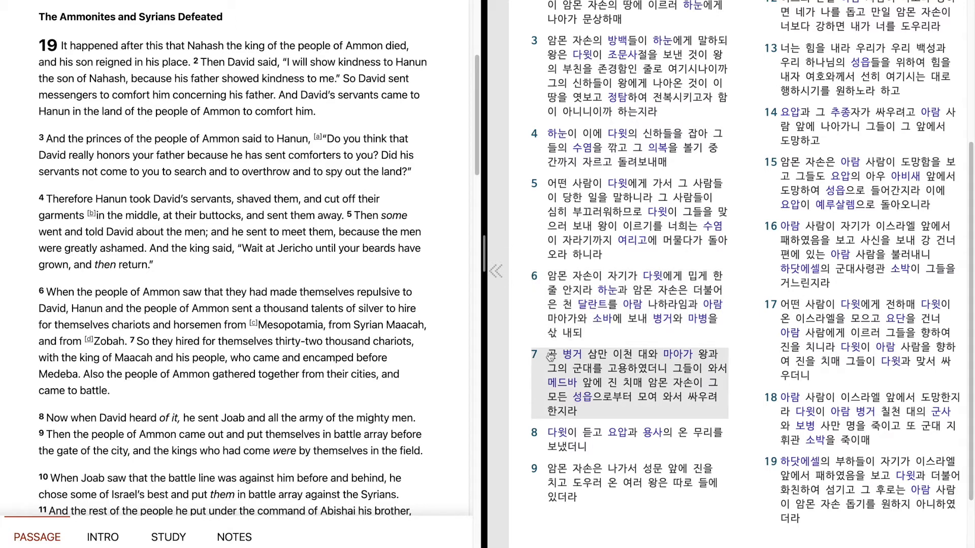
left_click(563, 440)
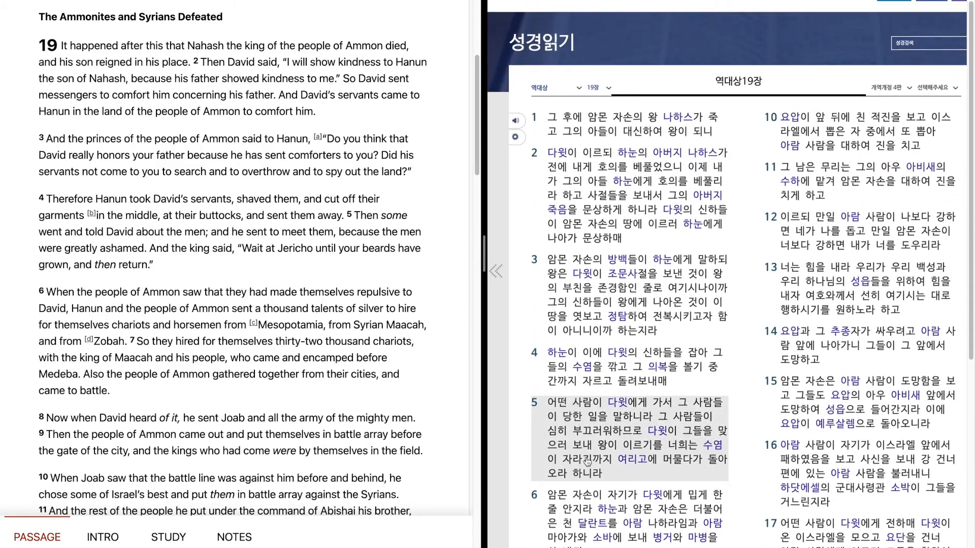
- Scroll the 역대상 19장 page down toward the later verses
scroll("down", 3)
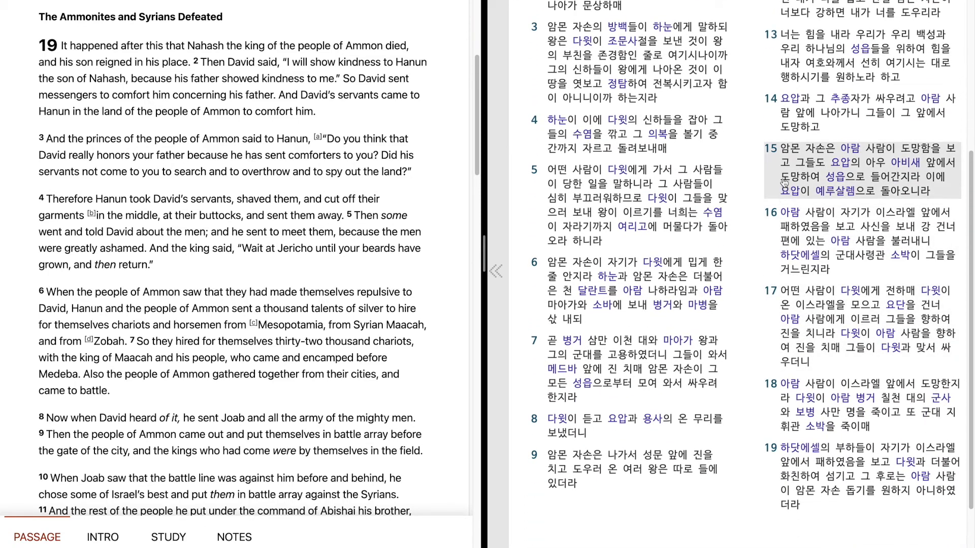
mouse_move(779, 182)
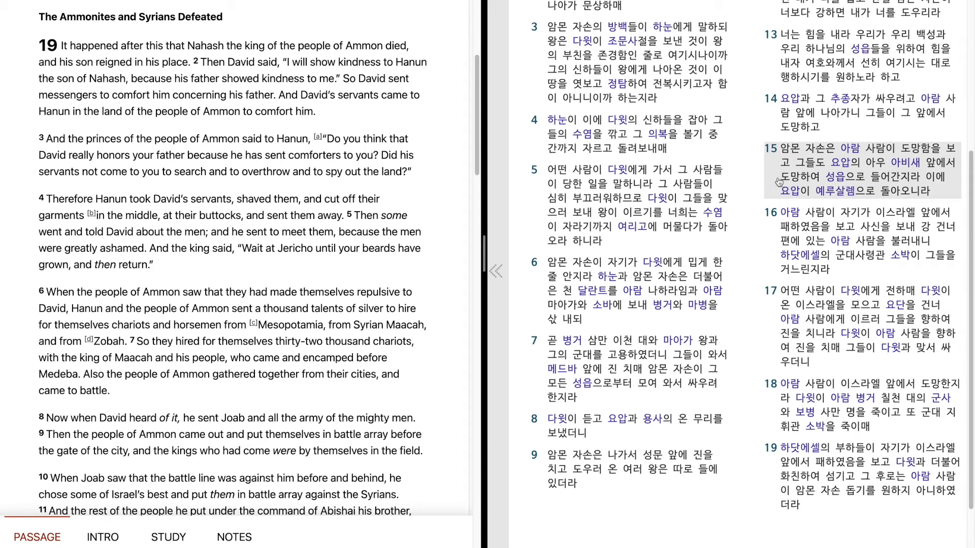
mouse_move(778, 182)
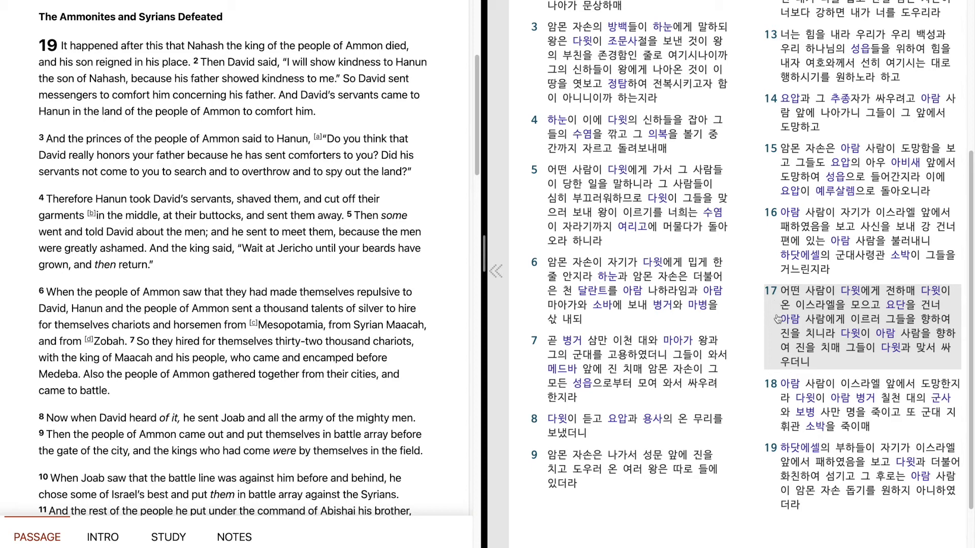
mouse_move(774, 326)
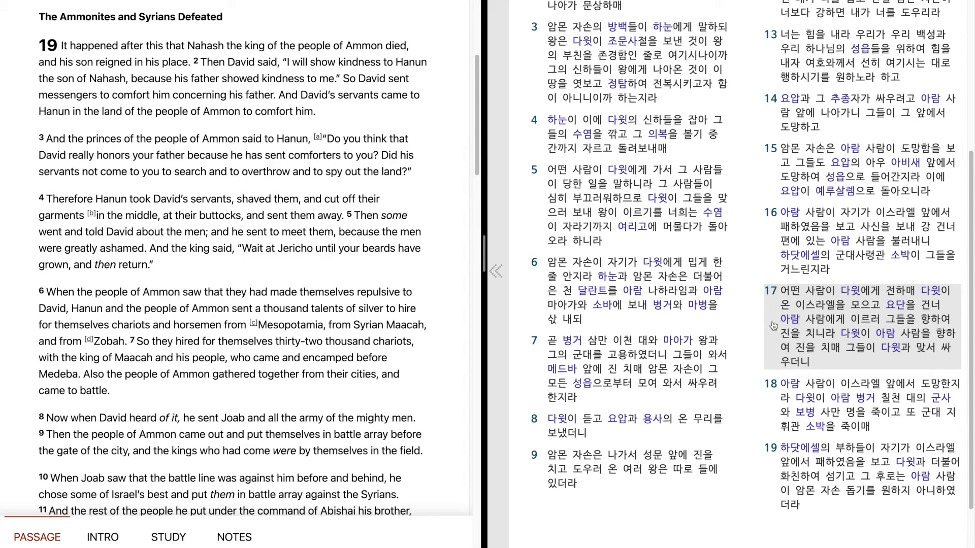